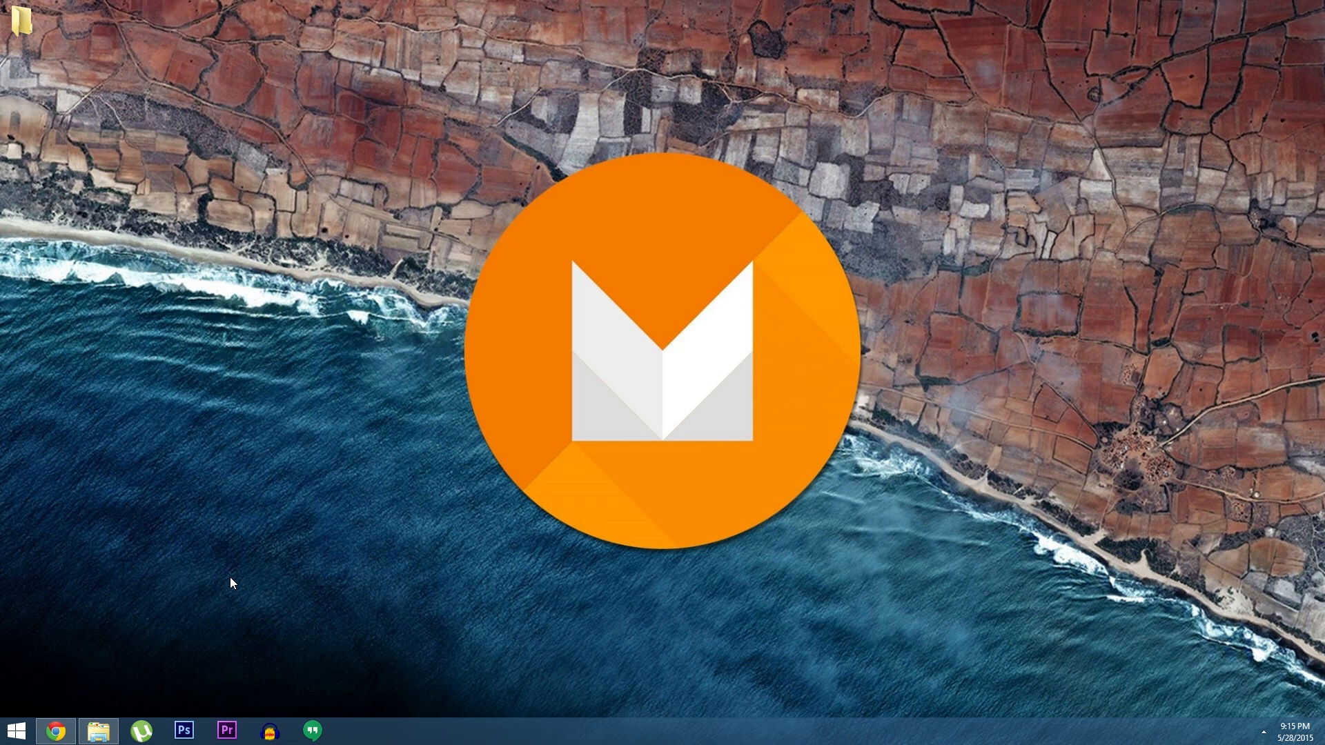
mouse_move(248, 576)
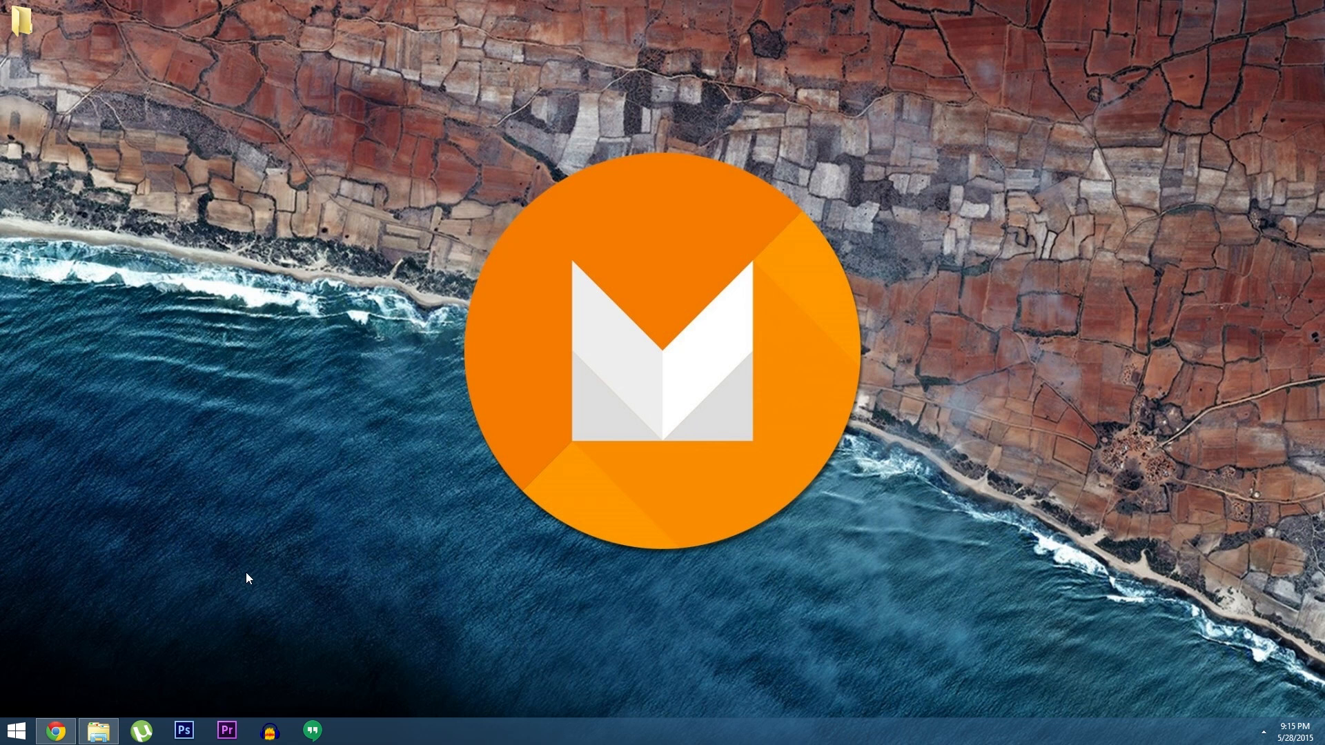
mouse_move(234, 591)
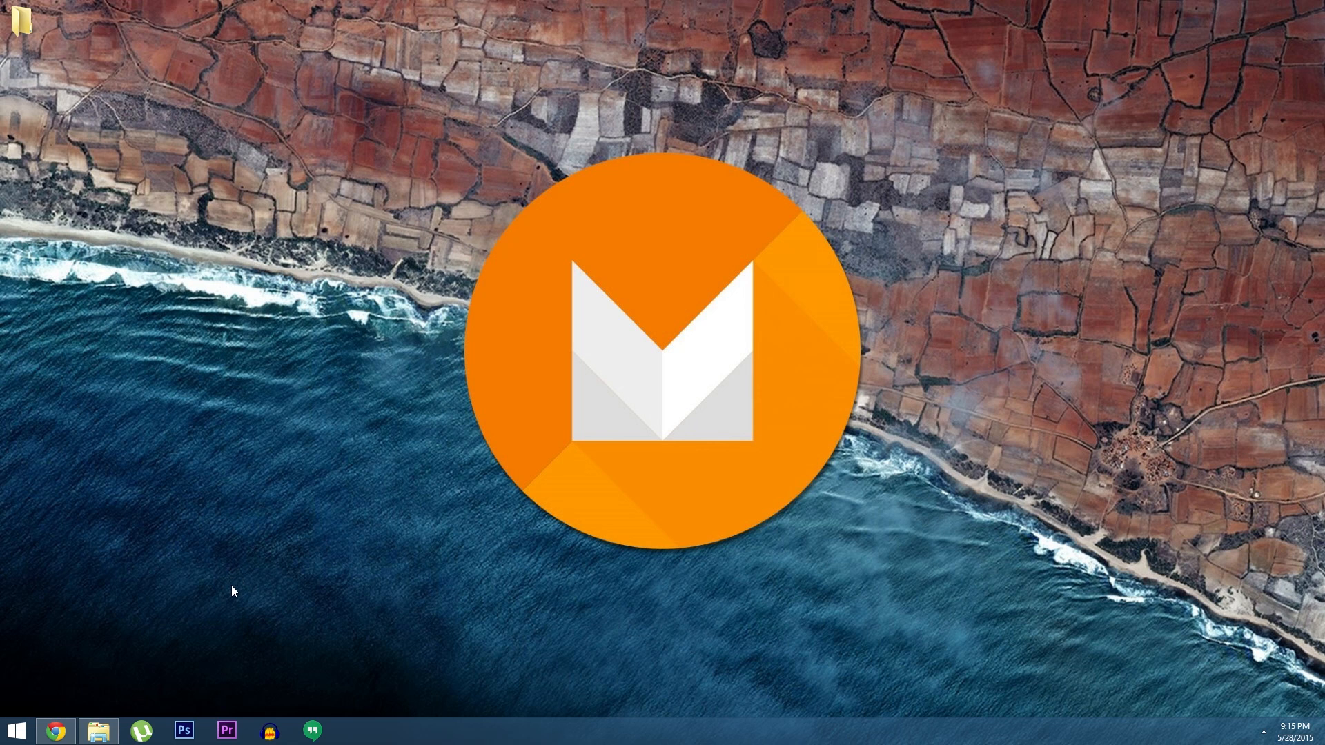
Step: Bring up File Explorer and select the android-sdk folder under Android
click(98, 730)
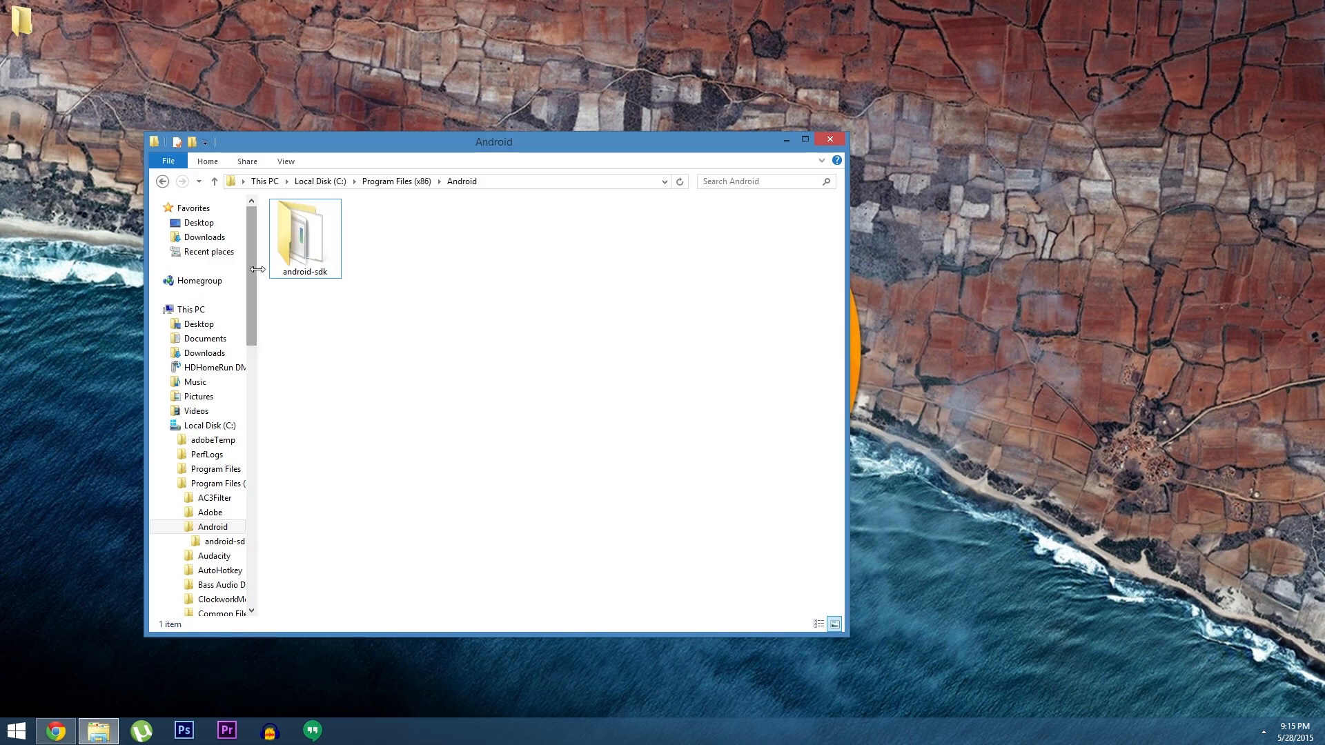
click(304, 232)
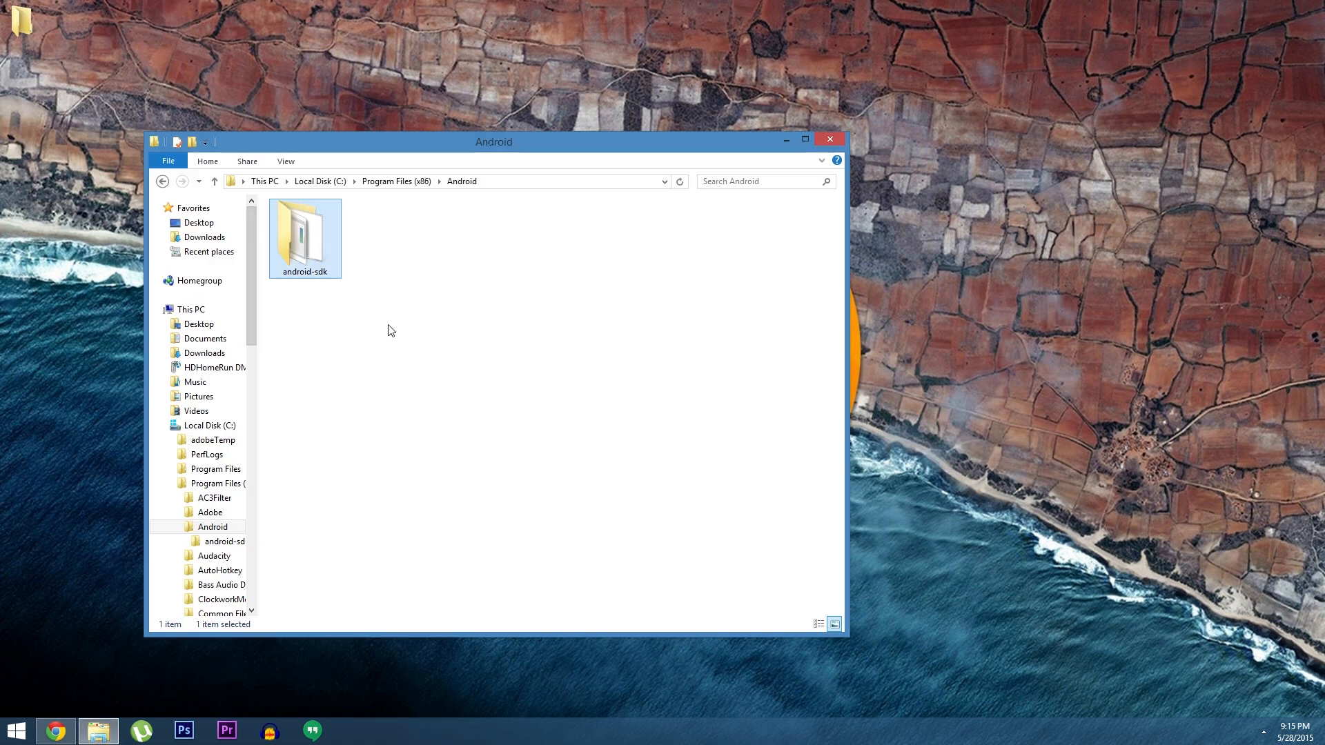
mouse_move(406, 328)
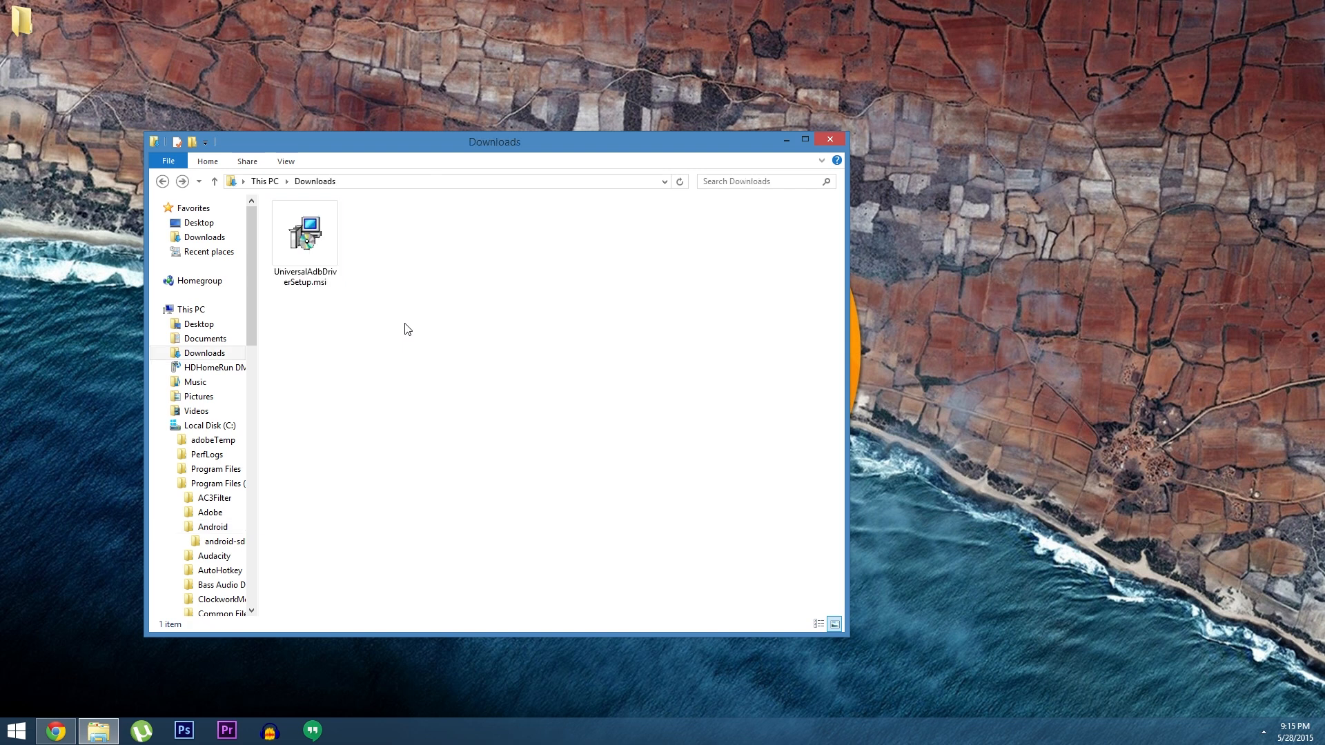
click(304, 234)
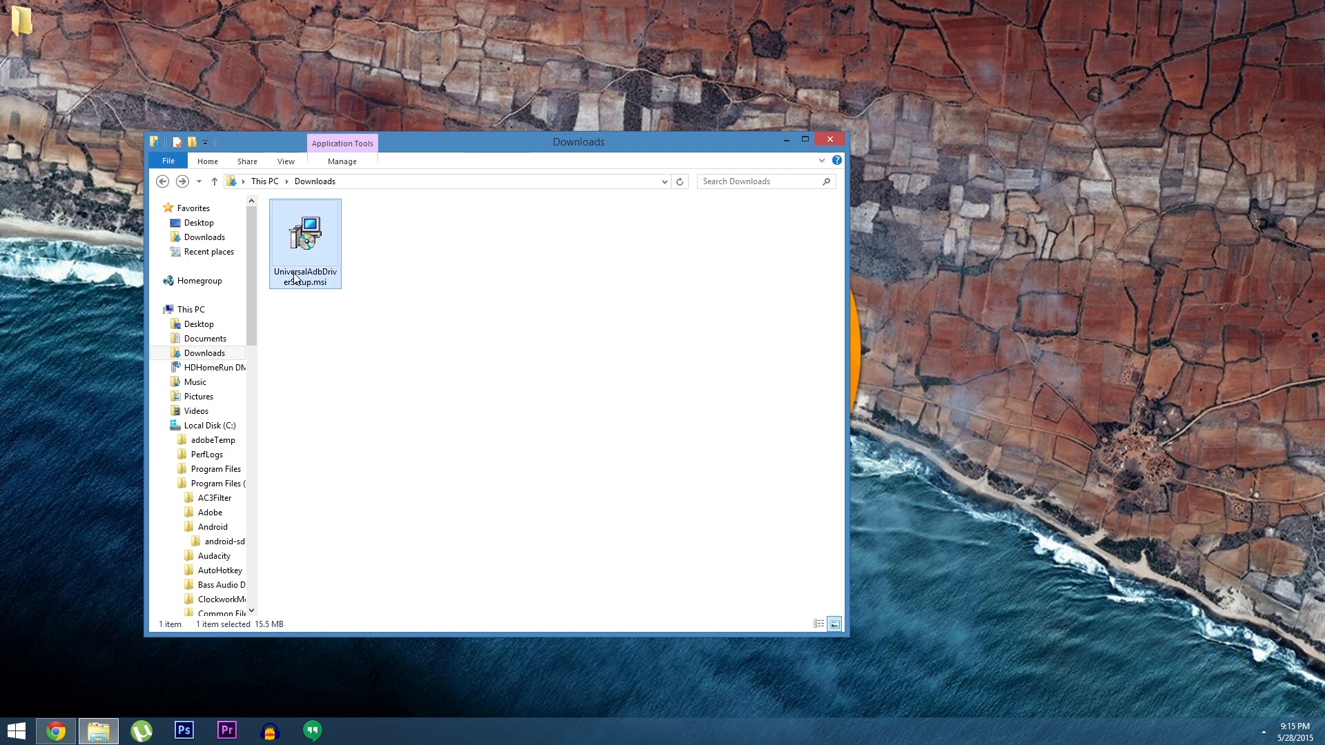
mouse_move(358, 276)
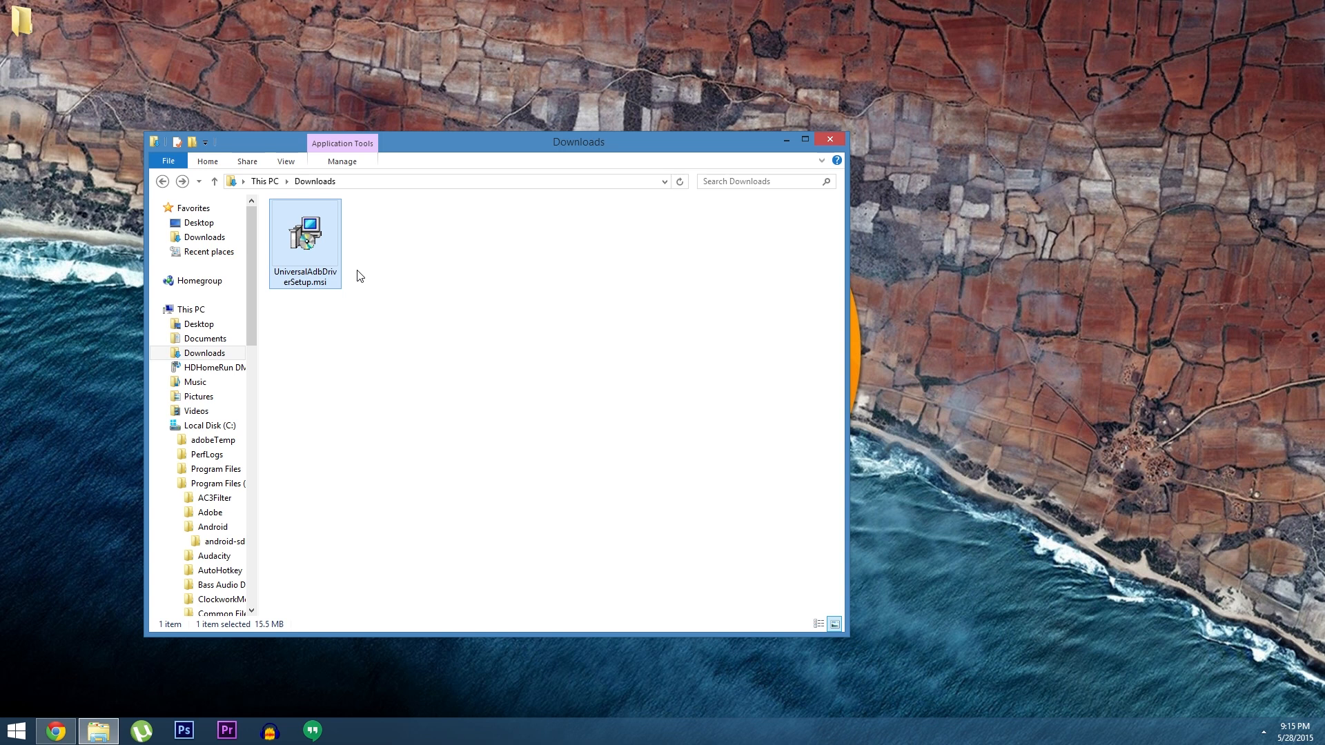
mouse_move(97, 601)
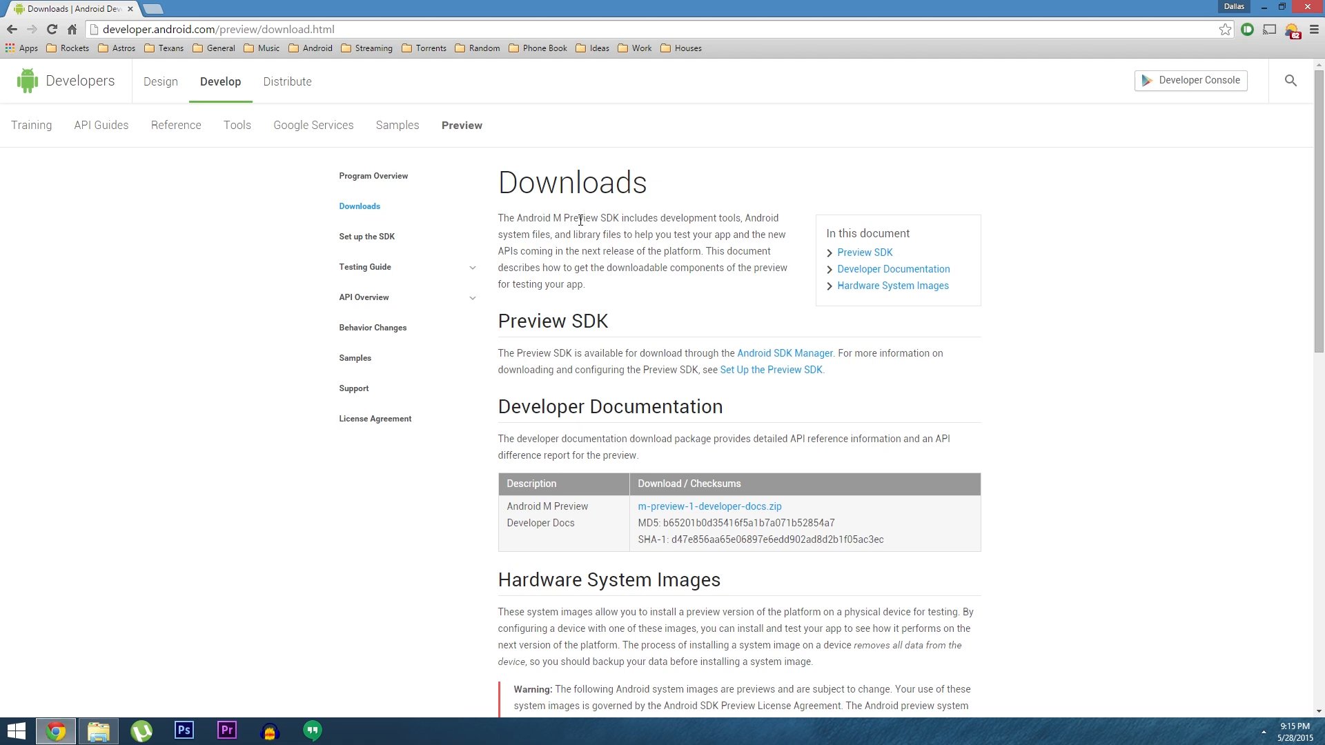
mouse_move(568, 301)
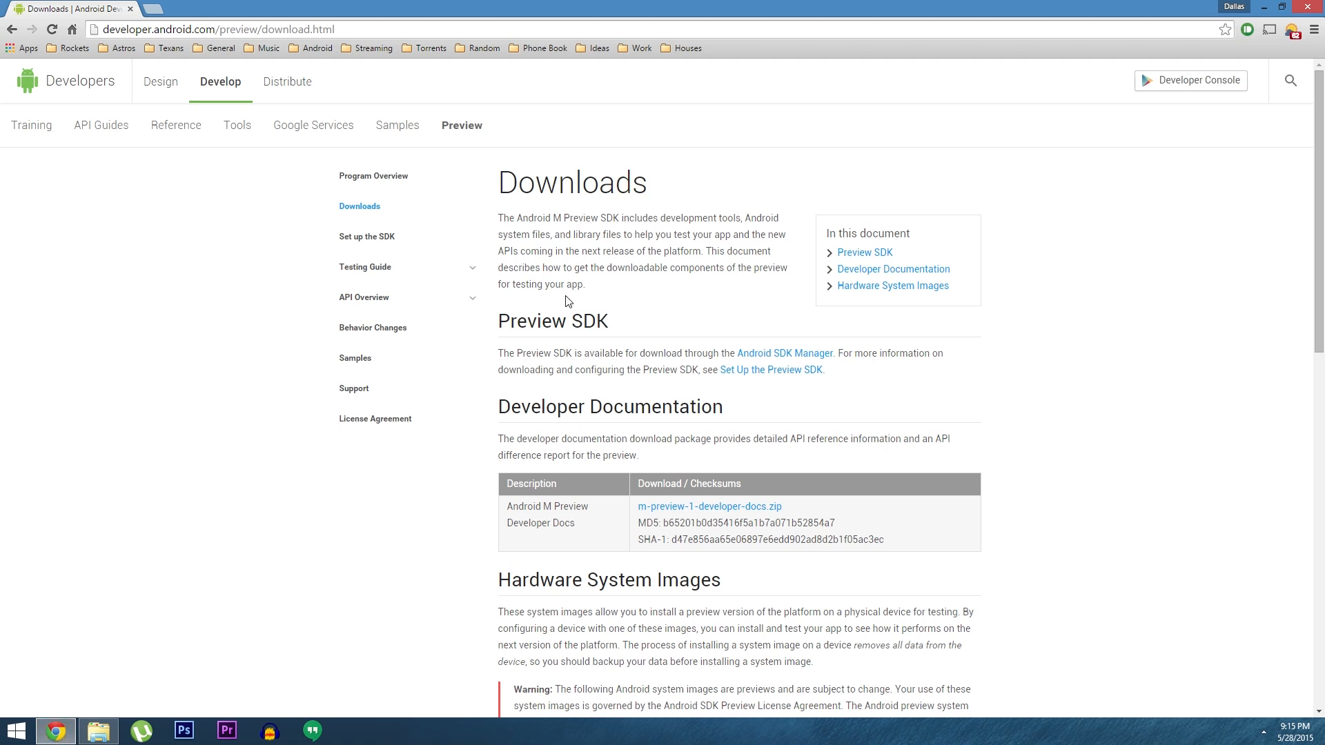
Step: Start downloading the hammerhead MPZ44Q preview factory image from Hardware System Images
scroll(down, 3)
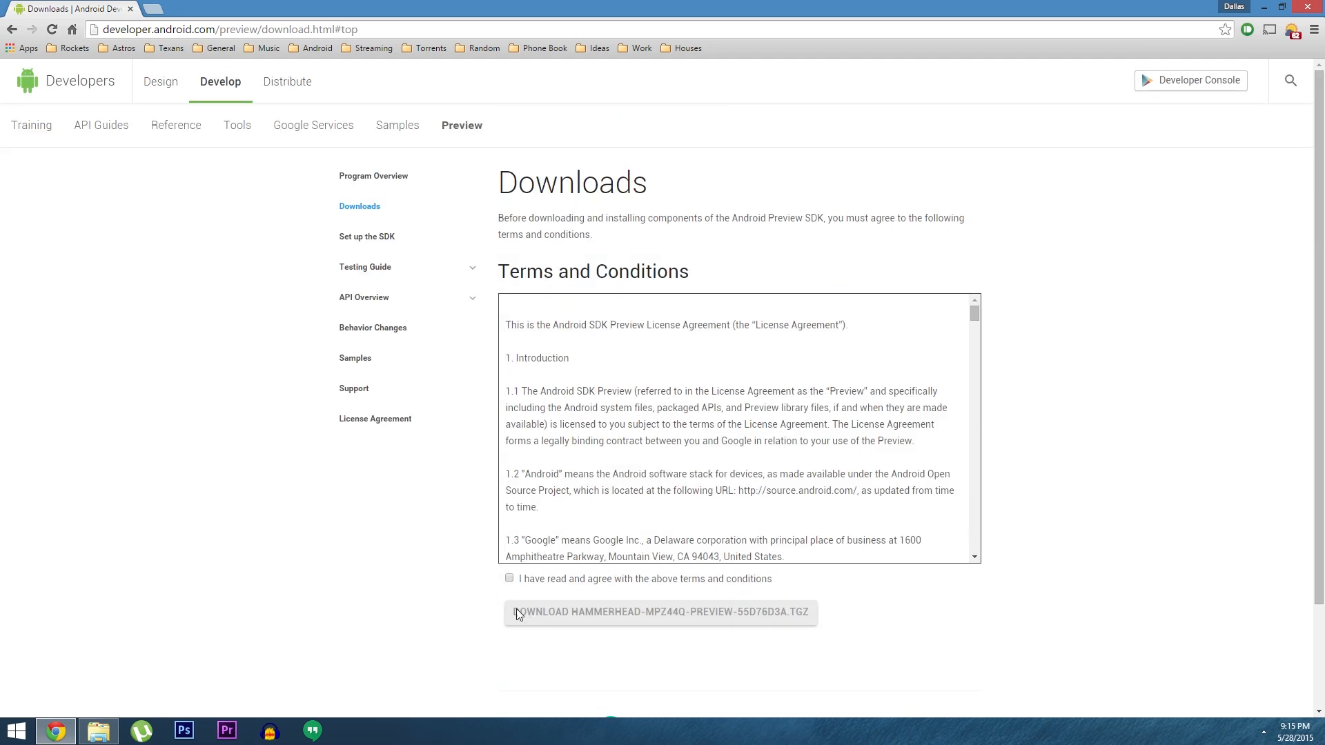
click(508, 579)
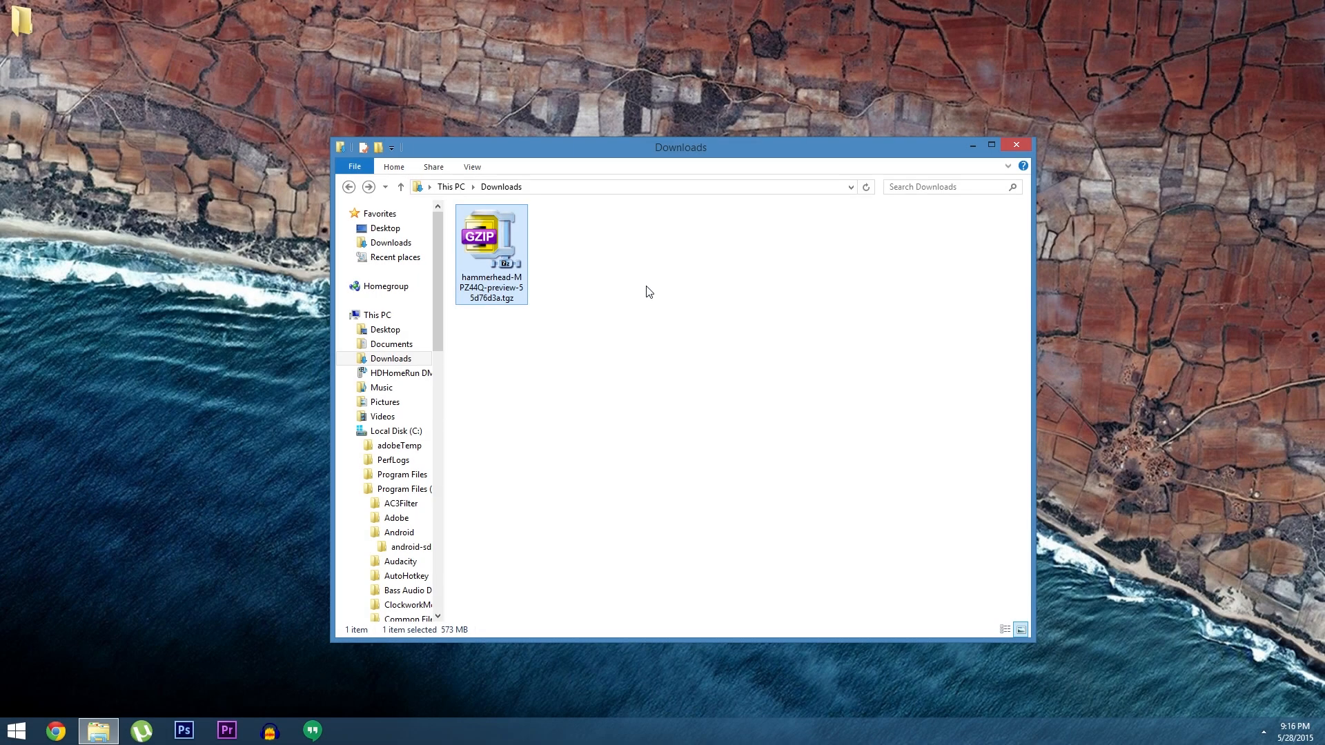
Step: Extract the hammerhead .tgz and its inner .tar into Downloads with 7-Zip
right_click(491, 237)
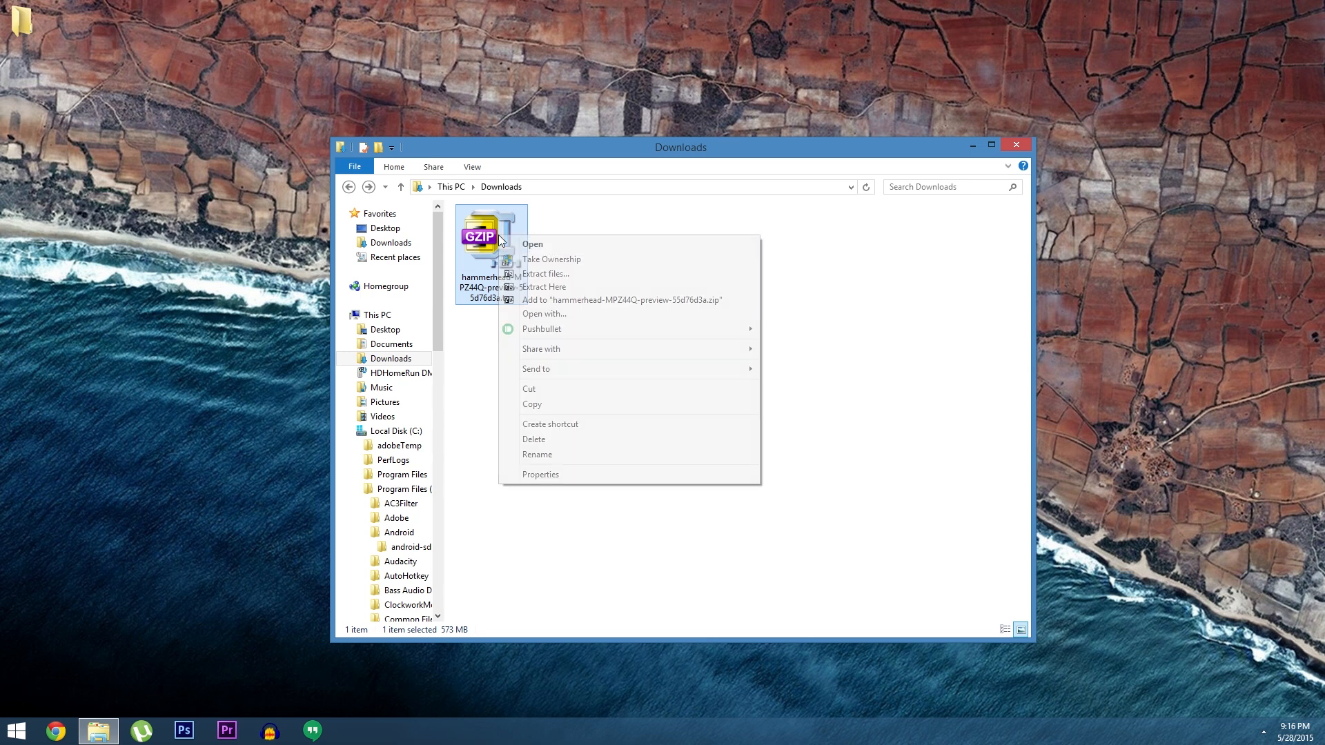
click(544, 286)
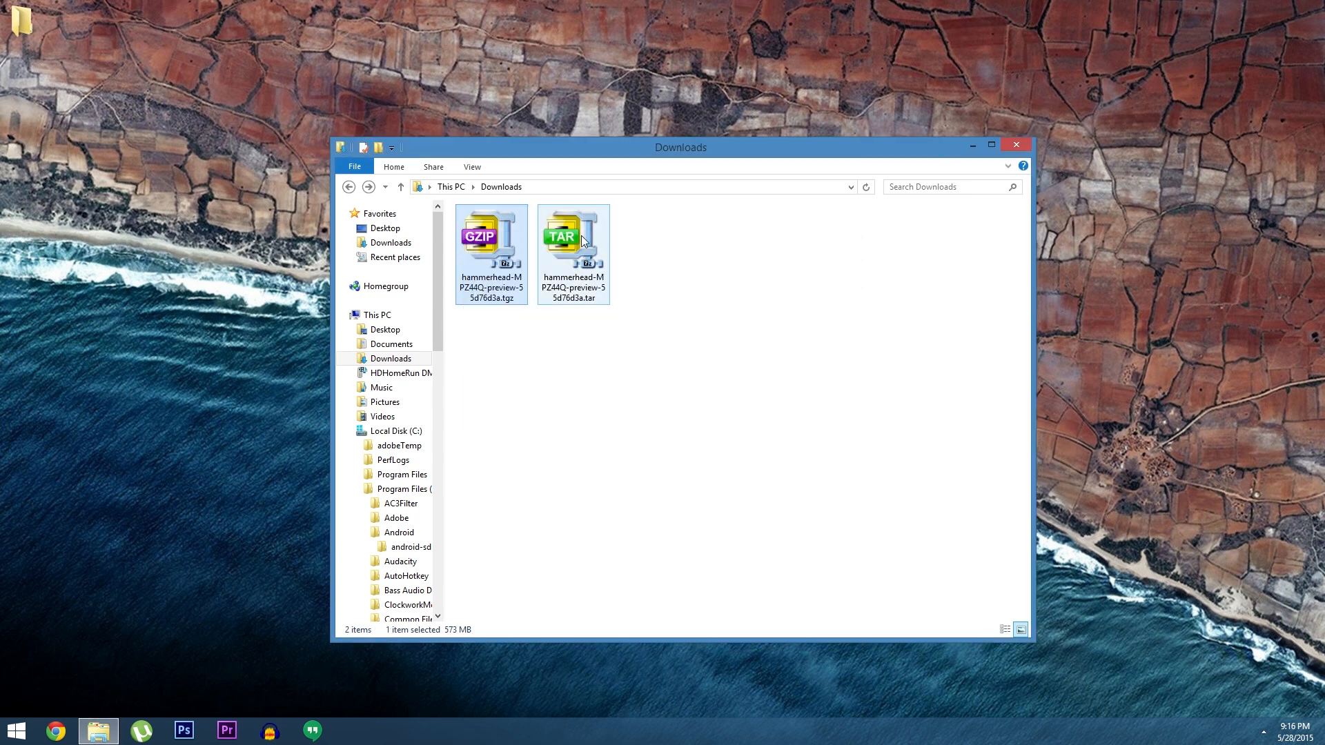
double_click(573, 237)
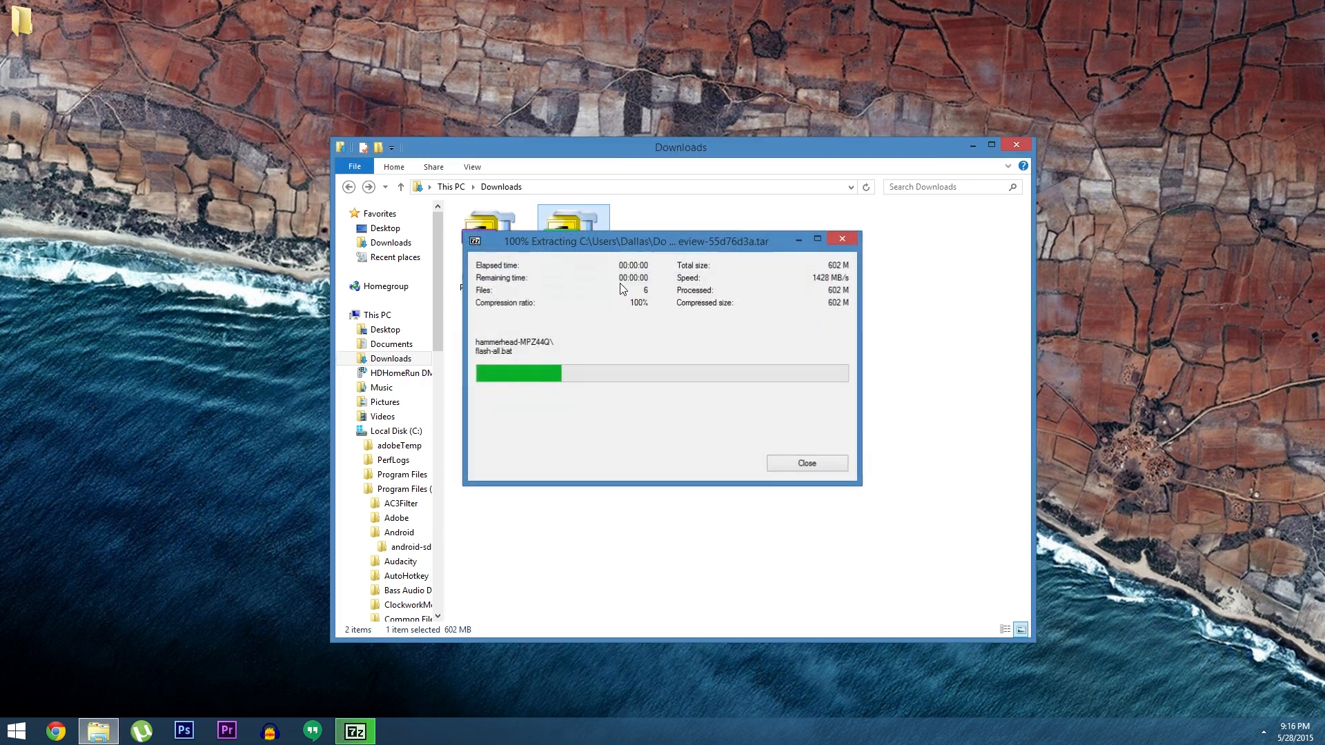
click(805, 463)
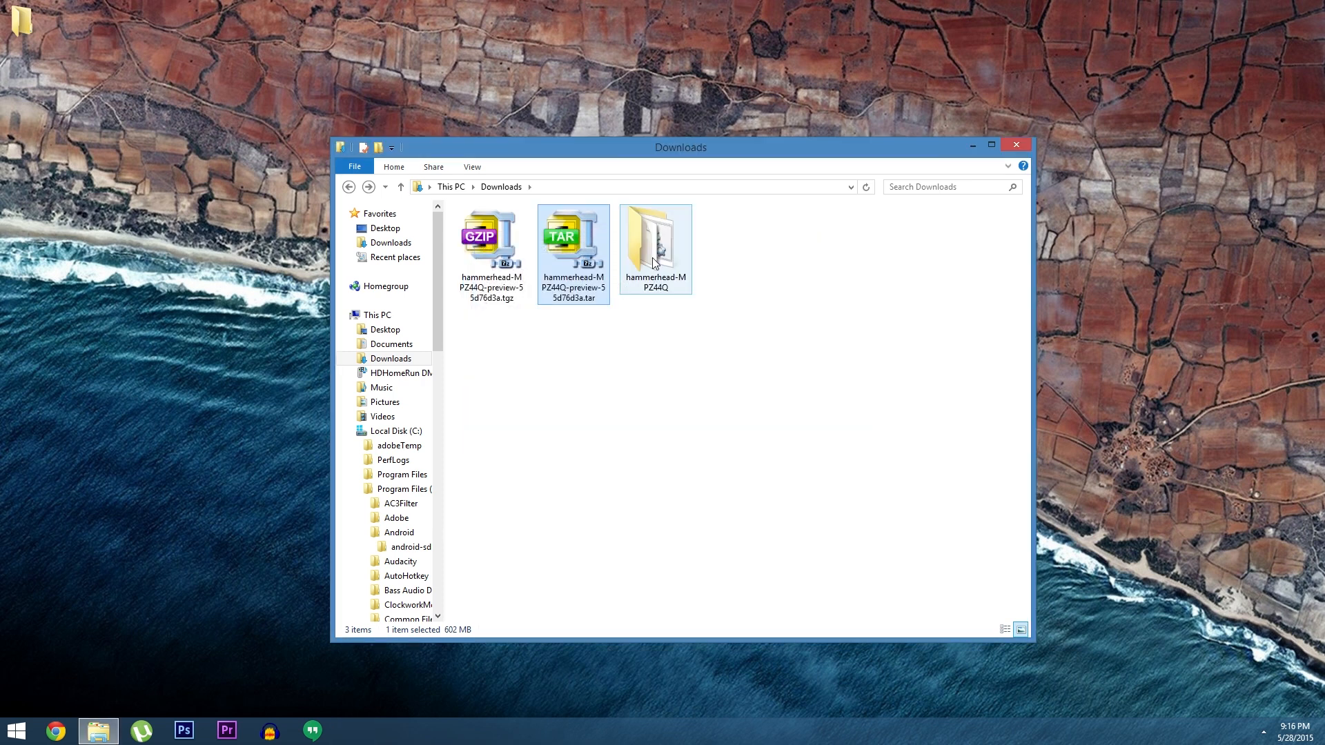
Step: Go into the hammerhead-MPZ44Q folder and its image-hammerhead-MPZ44Q zip archive
double_click(656, 237)
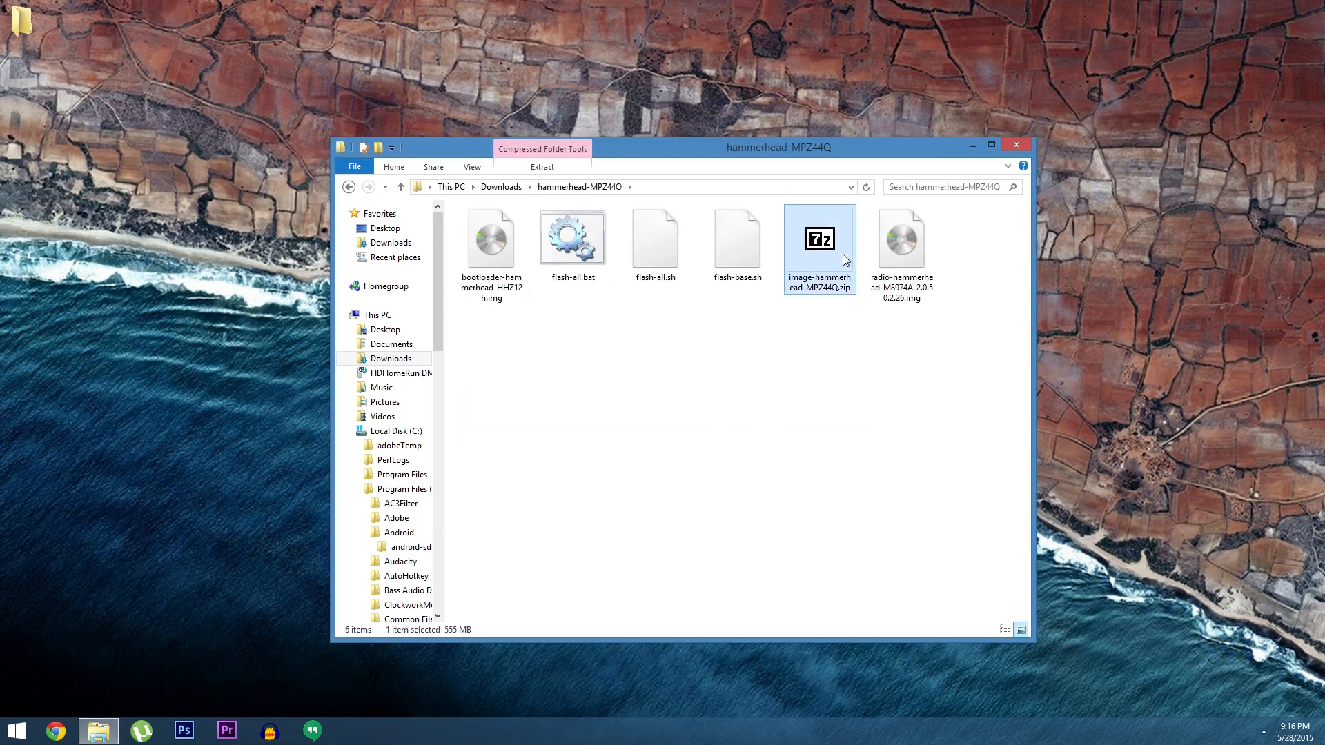
double_click(819, 235)
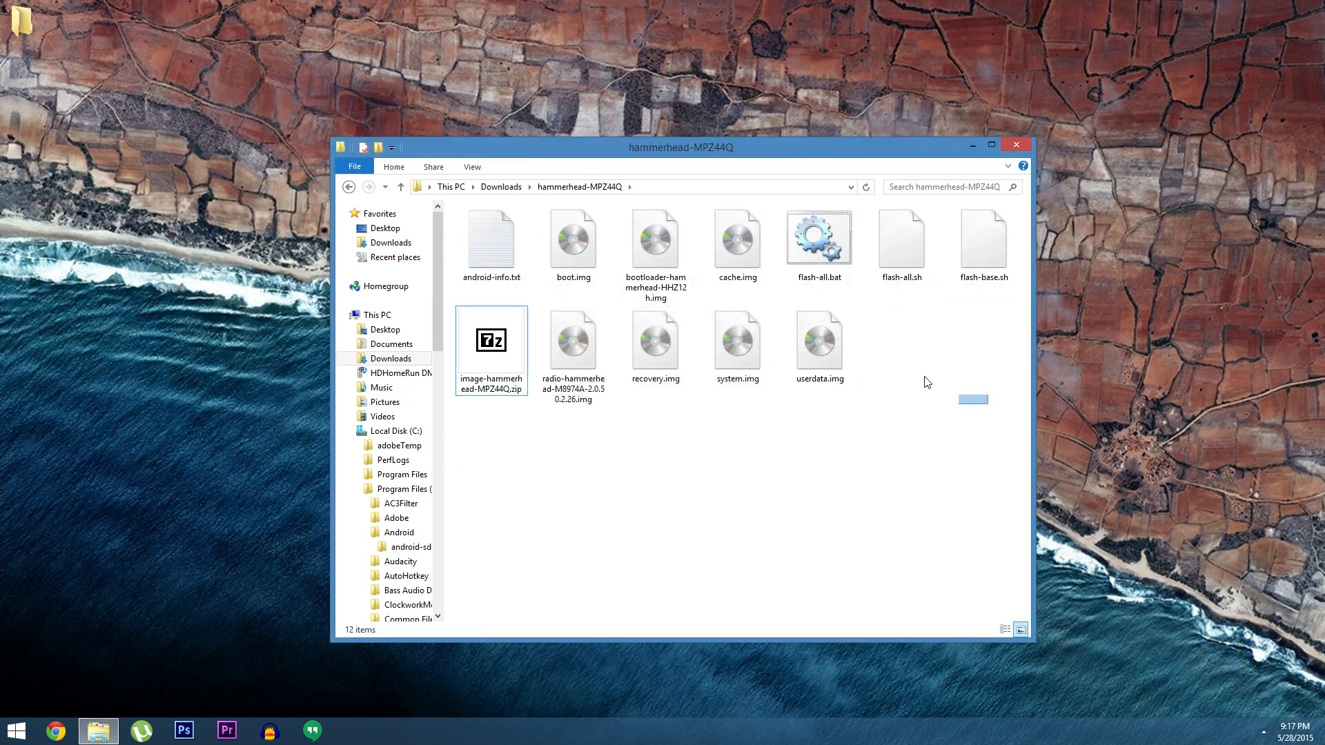
Step: Select all the extracted factory image files for copying
key(ctrl+a)
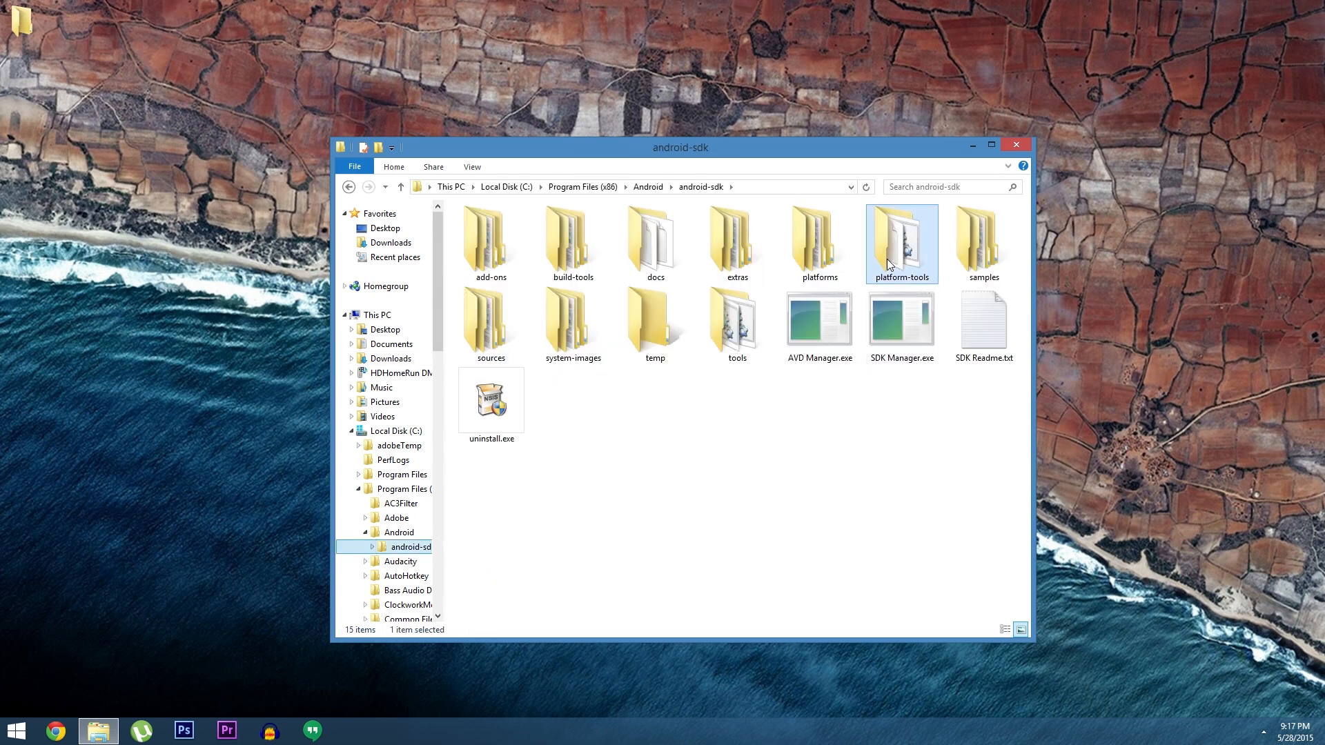
Step: Paste the twelve image files into platform-tools, granting administrator permission for all items
right_click(888, 393)
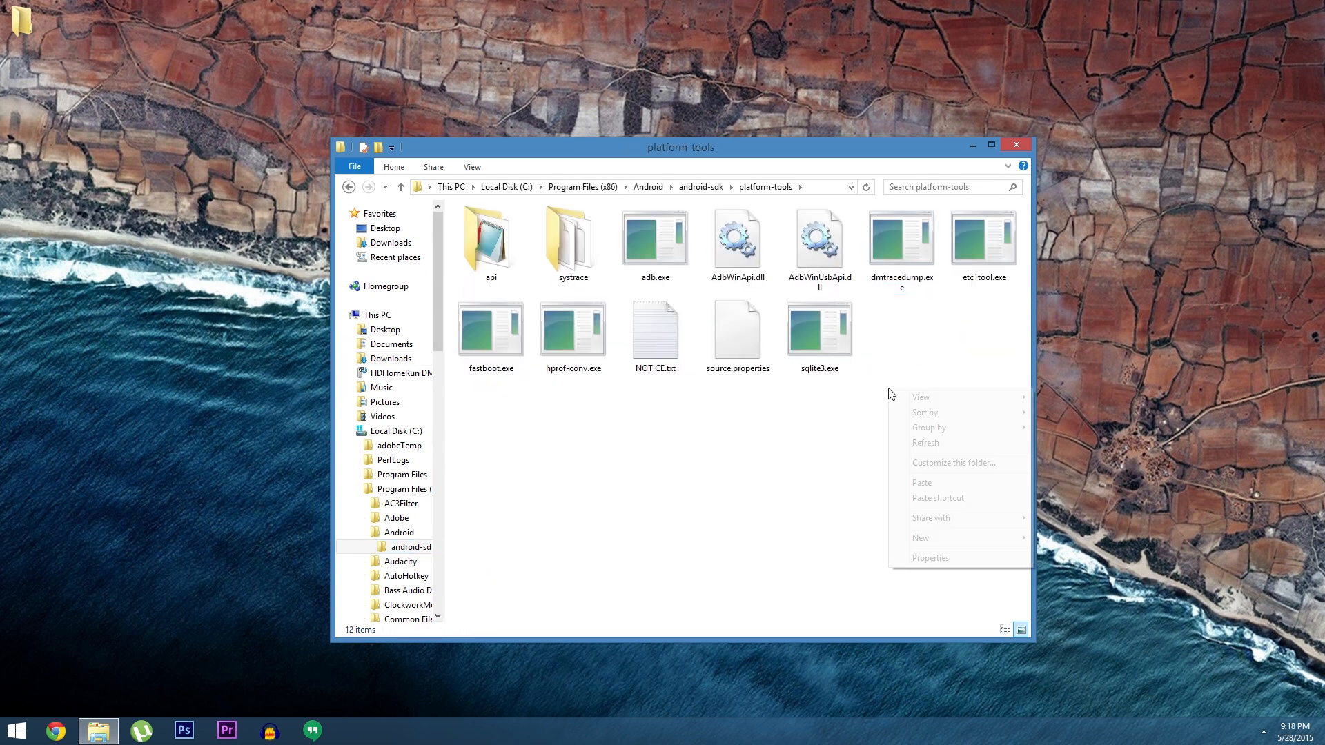
click(922, 482)
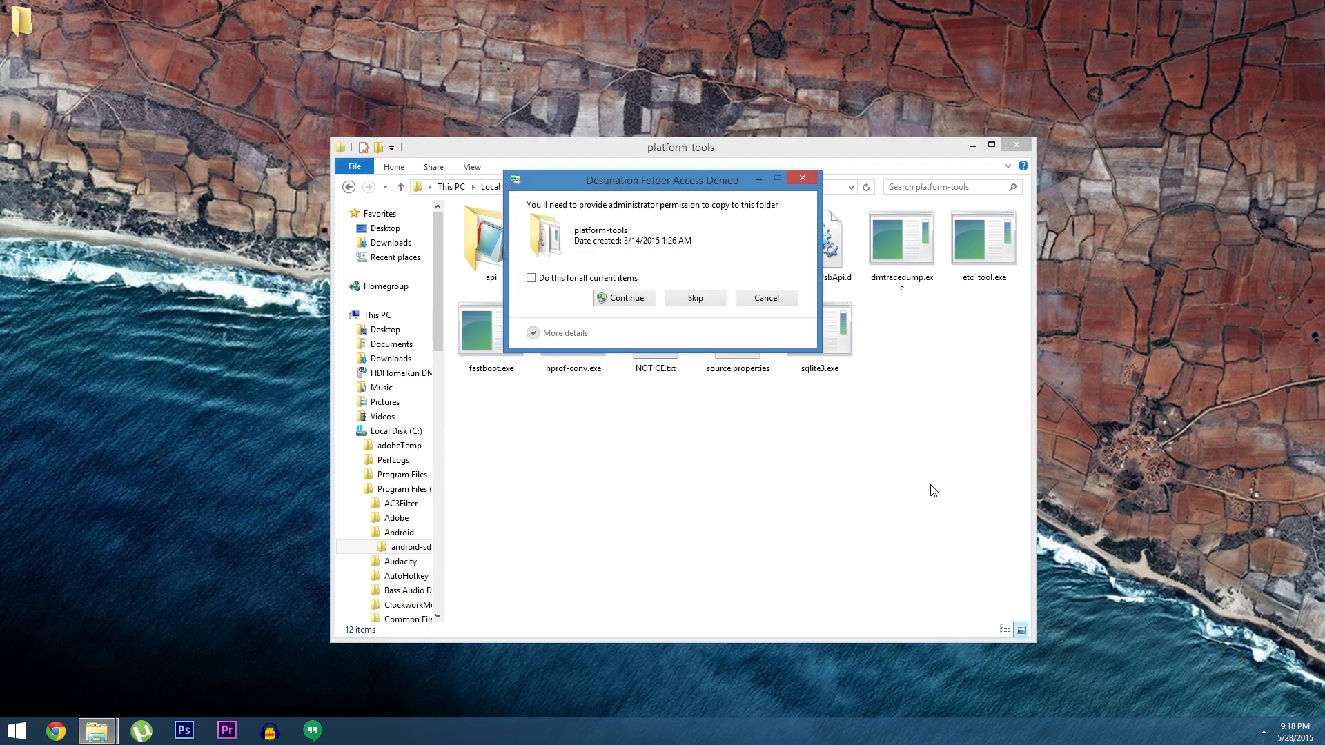
click(530, 278)
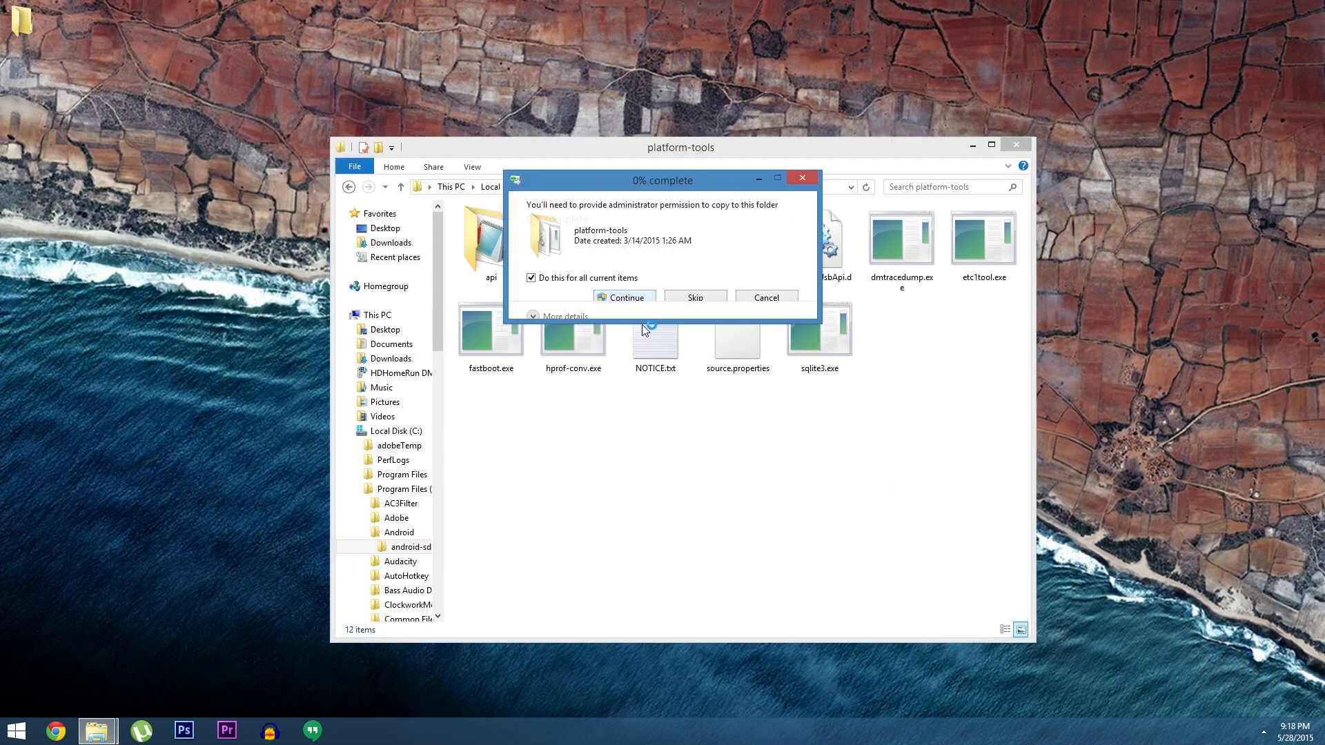
click(622, 297)
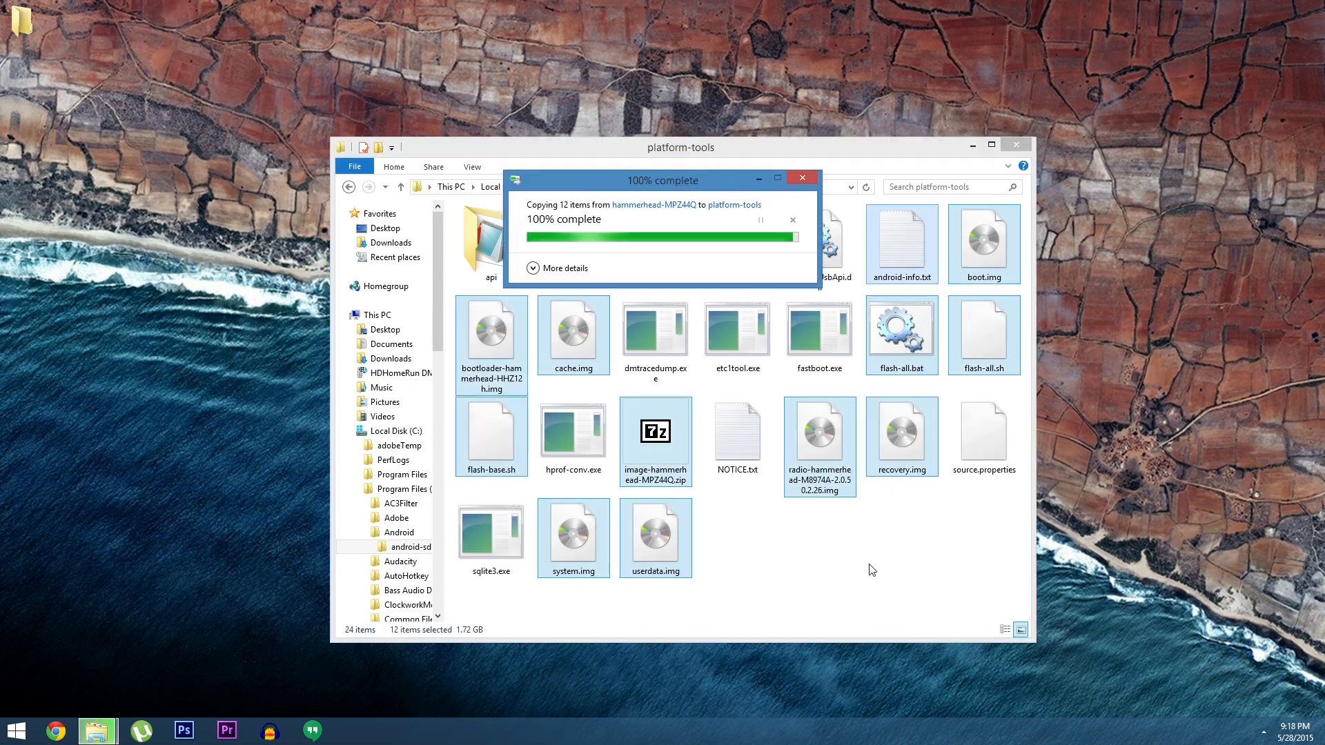
click(801, 177)
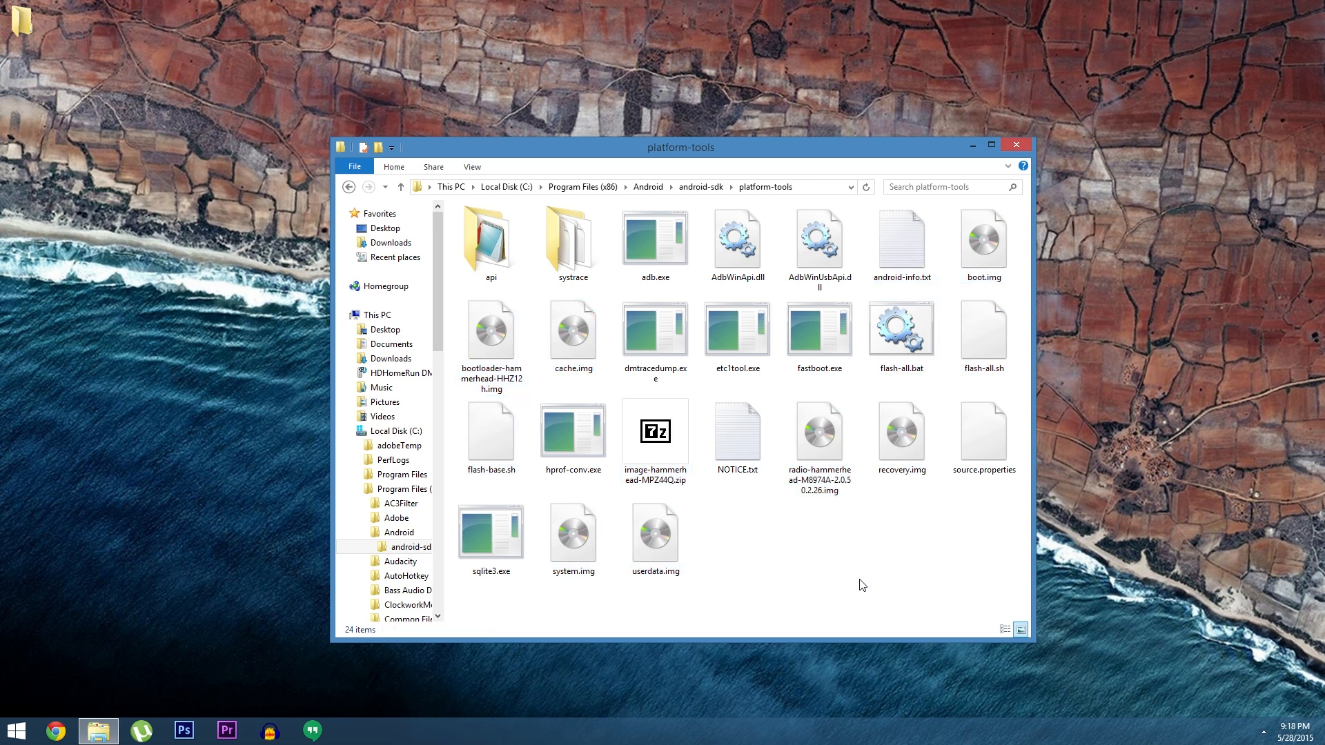
mouse_move(798, 554)
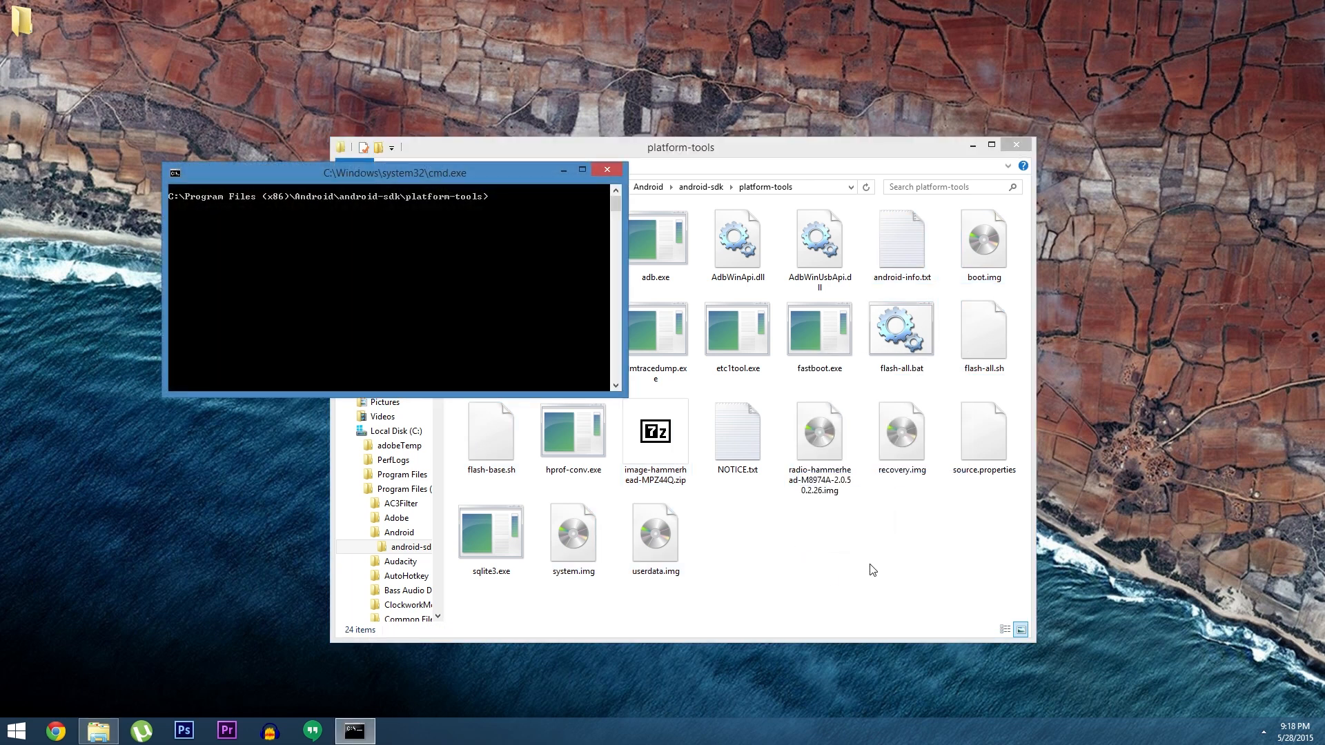
mouse_move(1017, 145)
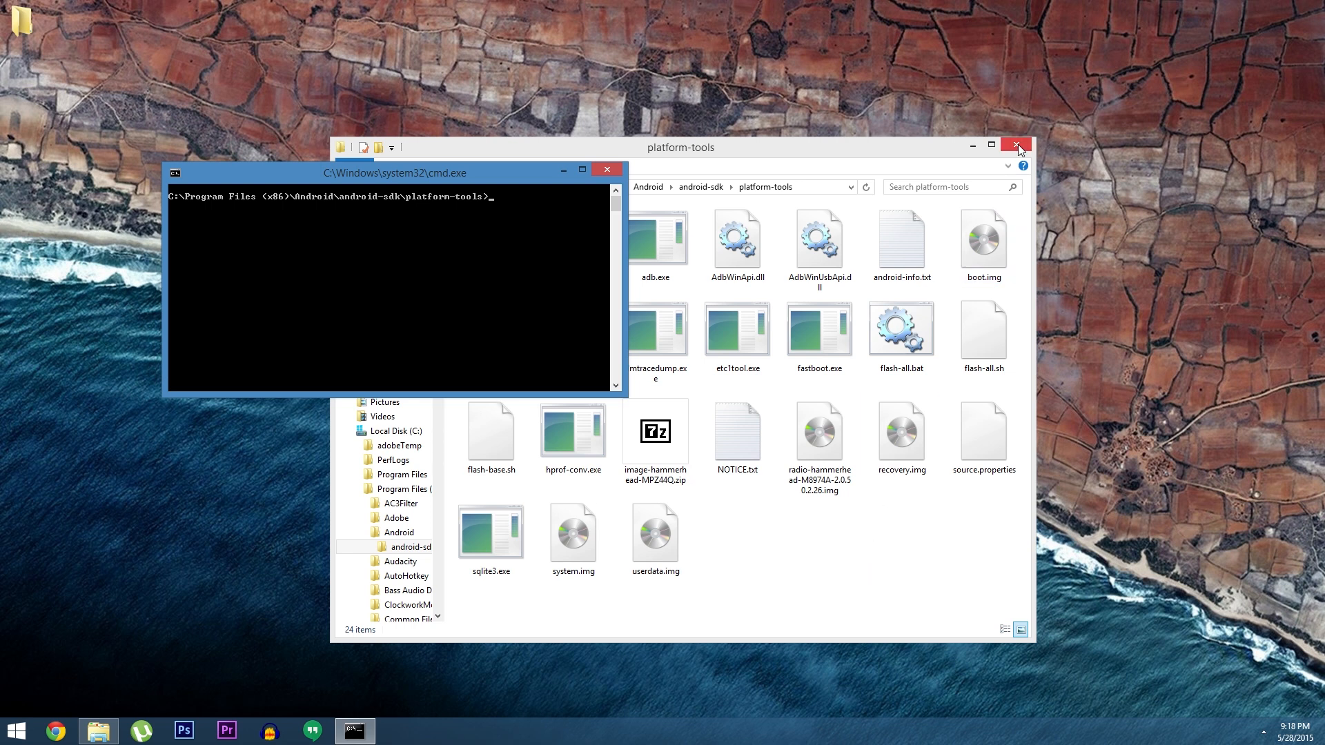
Step: Close the platform-tools Explorer window and move the command window to the left
click(1015, 144)
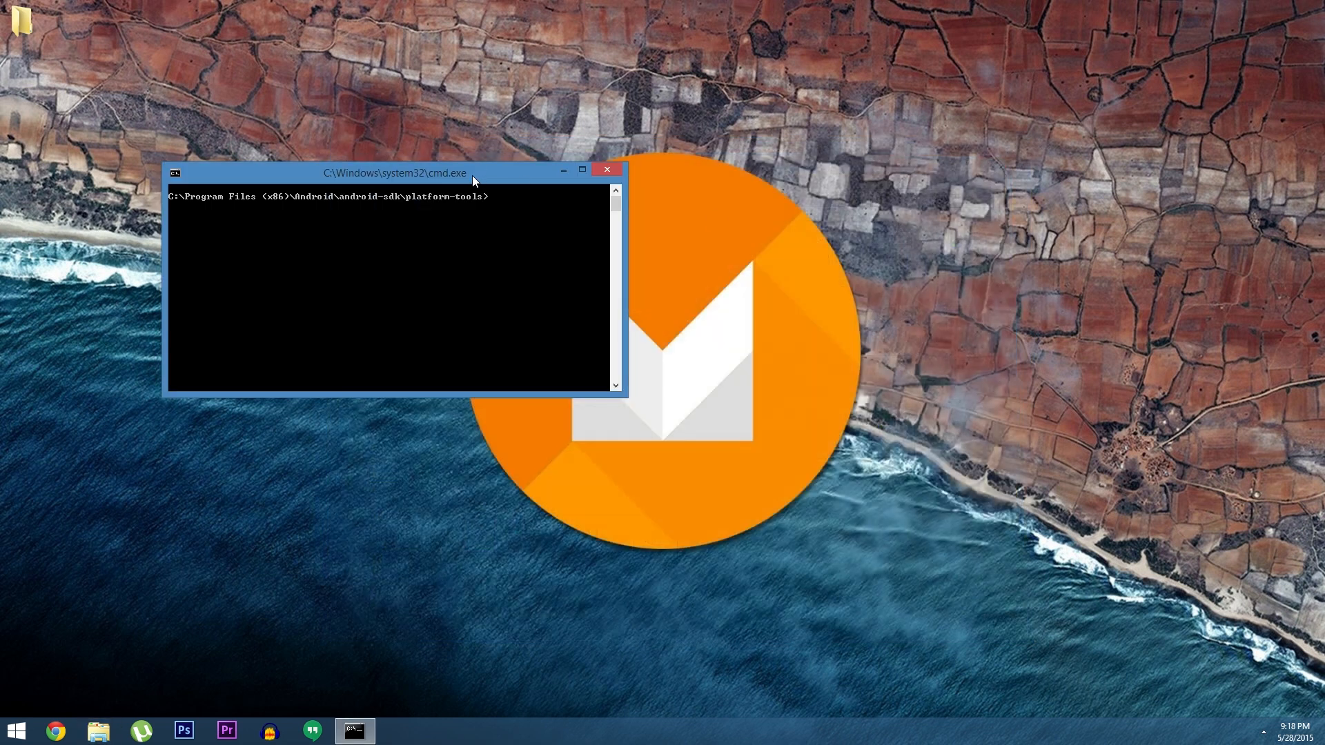
drag(394, 172, 257, 238)
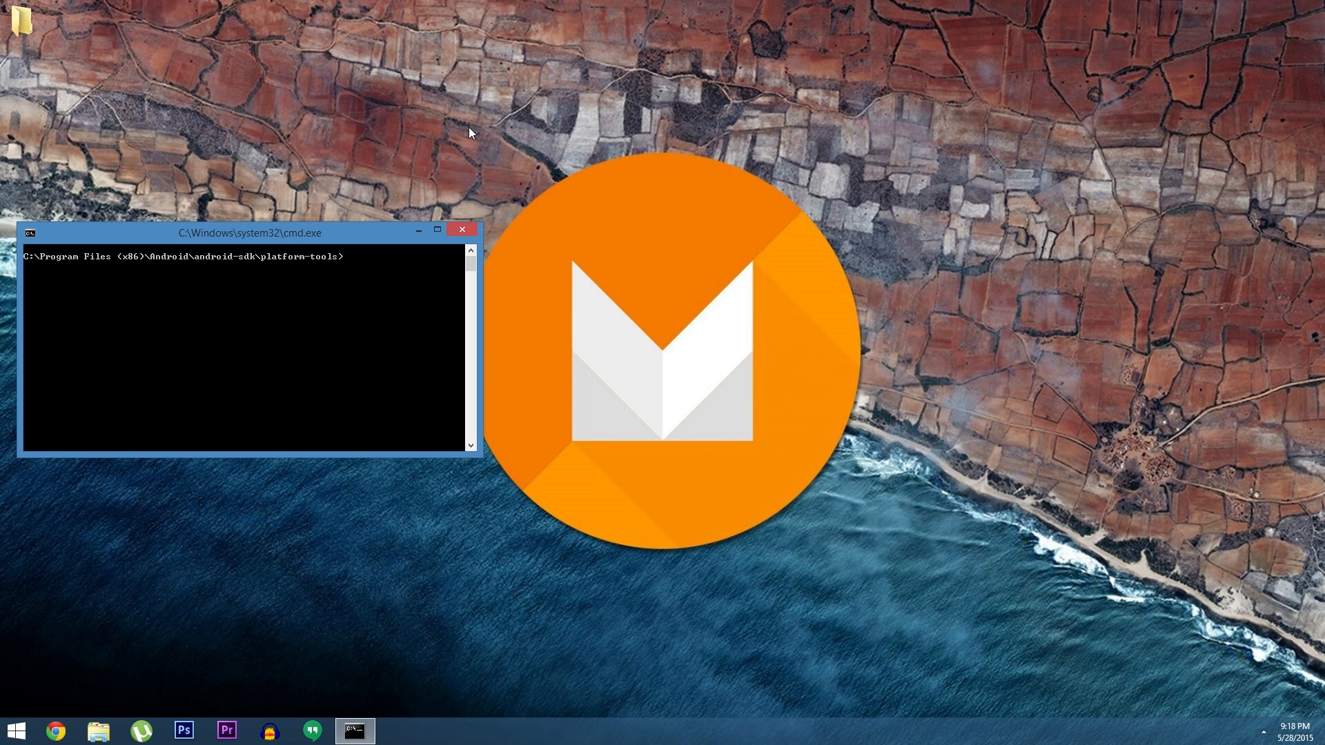
Step: Run 'fastboot devices' to list the connected device, then begin a 'fastboot oem' command
text(fastboot)
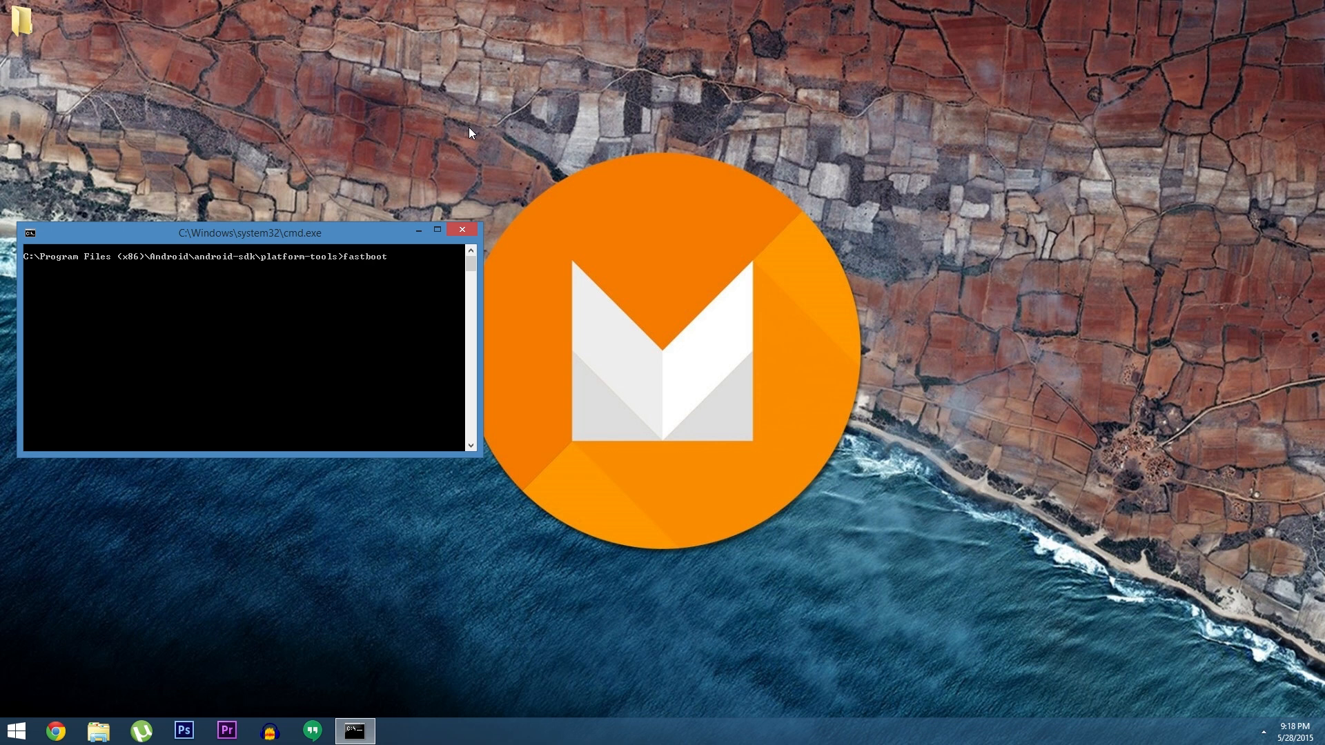
text(devices)
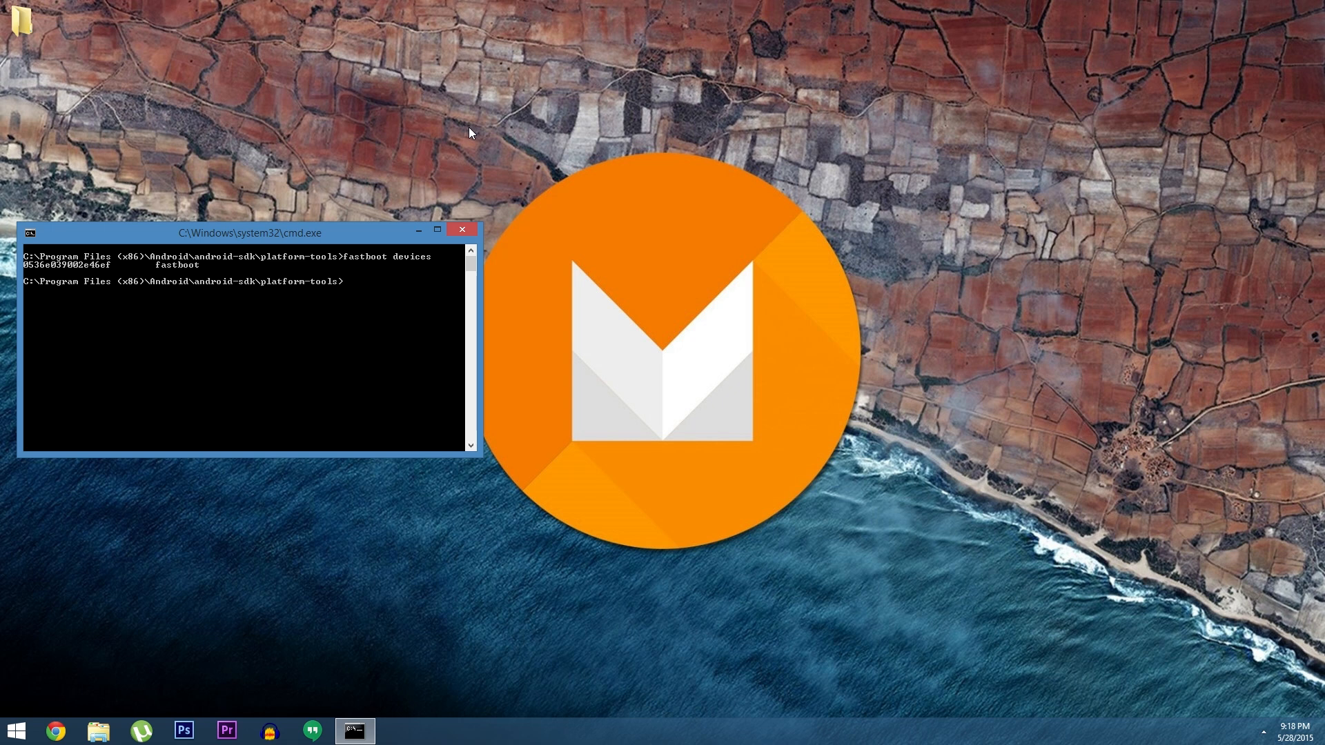
text(fastboot oem)
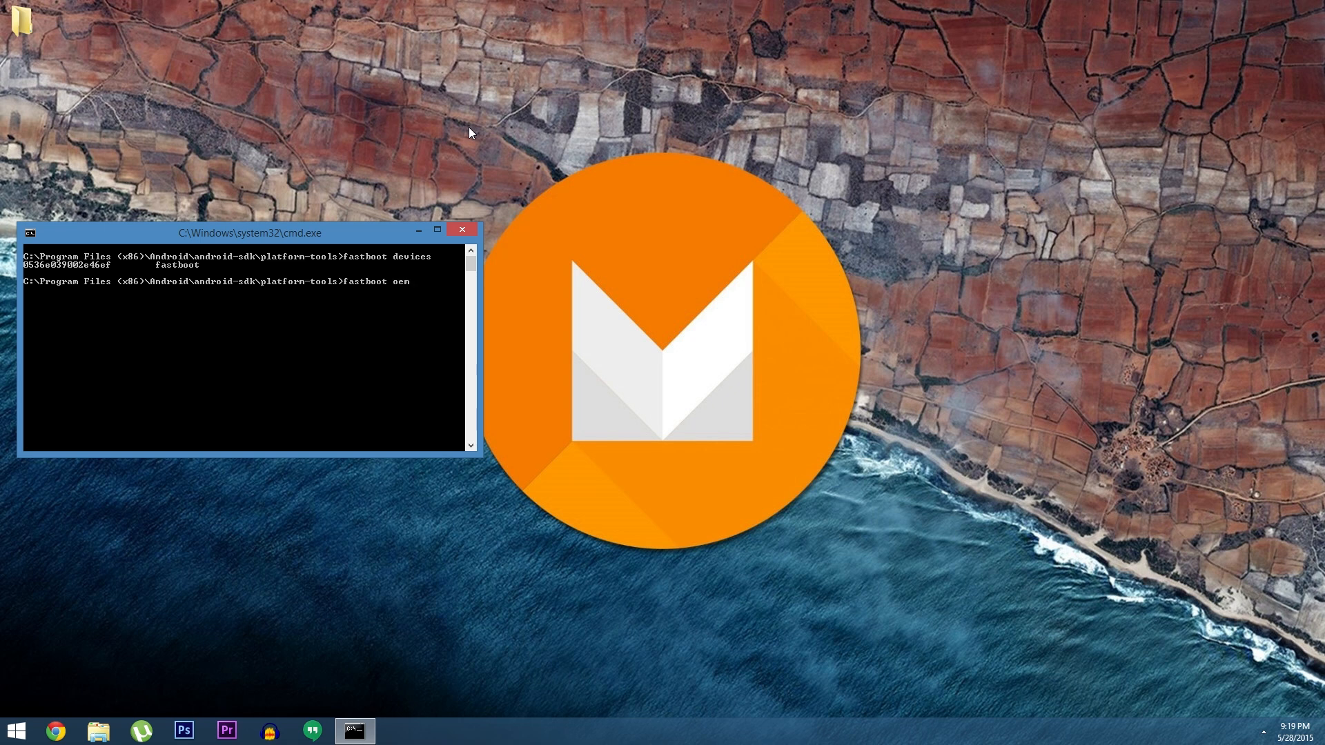
Step: Run 'fastboot oem unlock', which reports the bootloader is already unlocked
text(unlock)
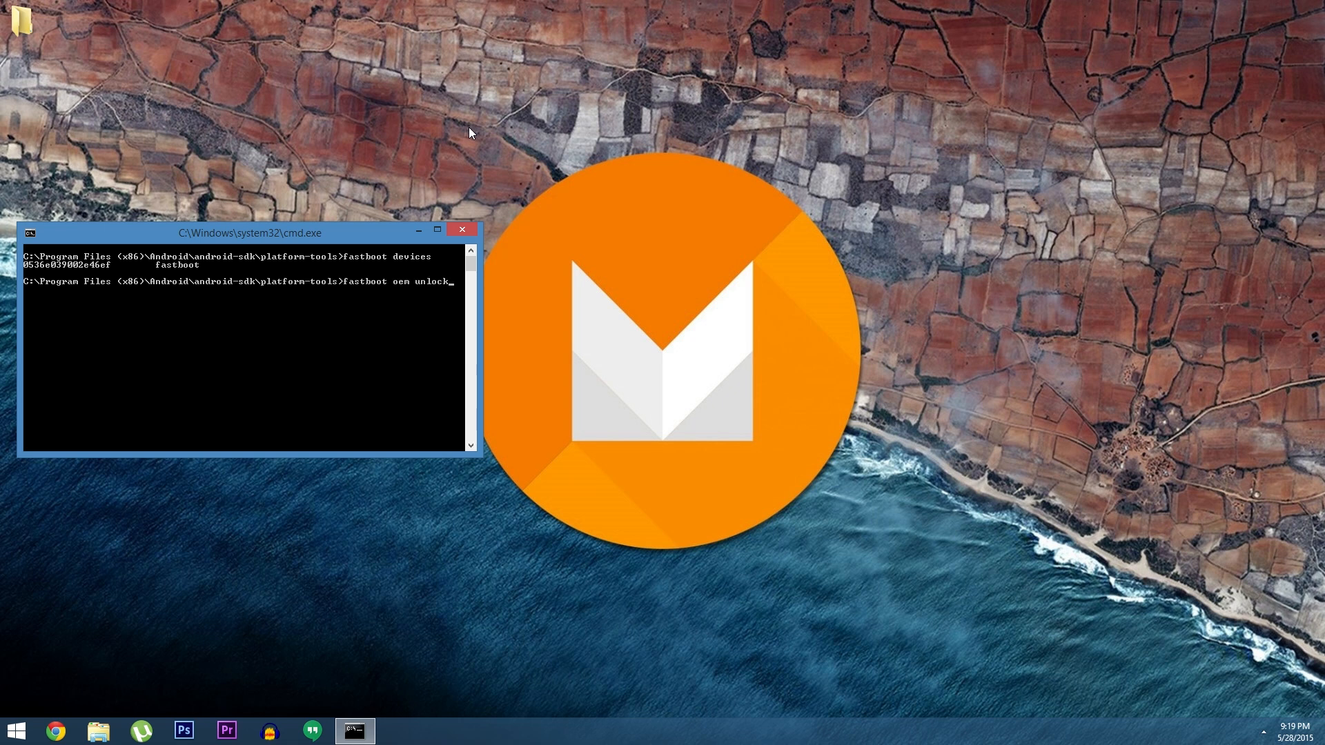
key(enter)
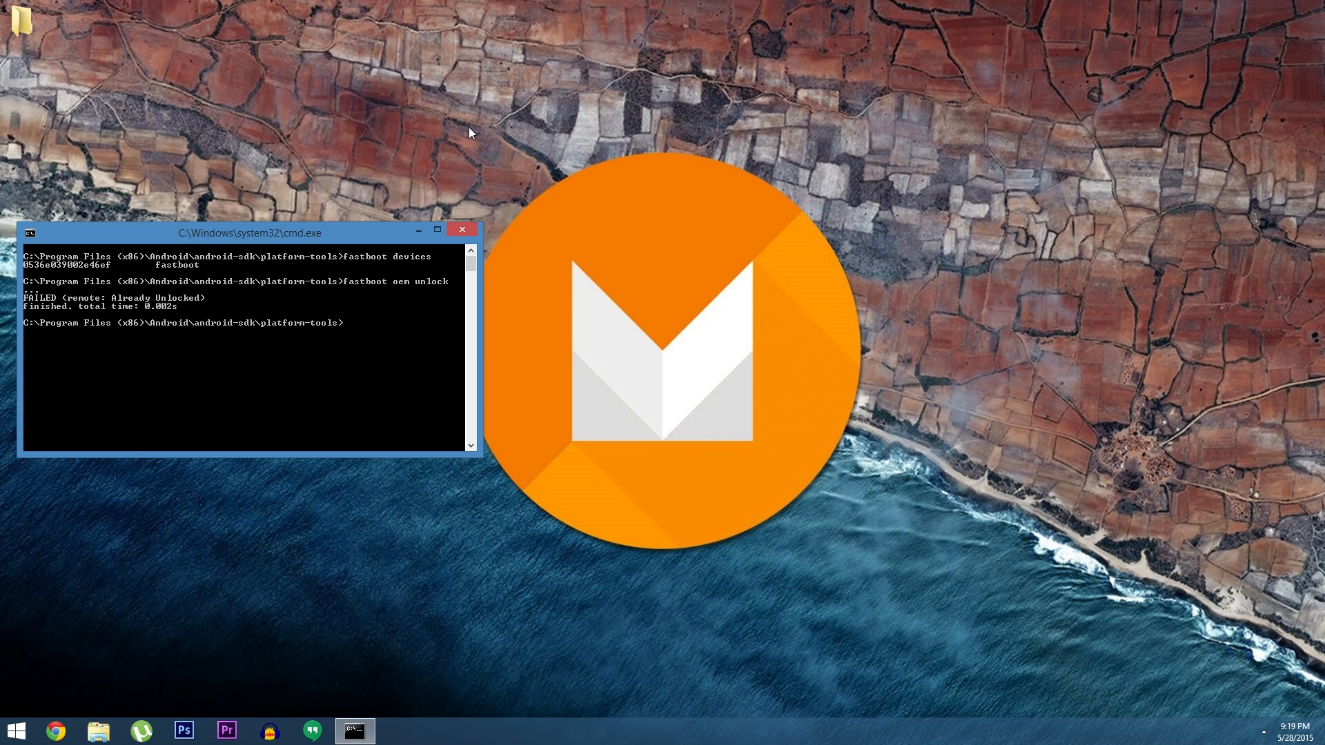
text(fl)
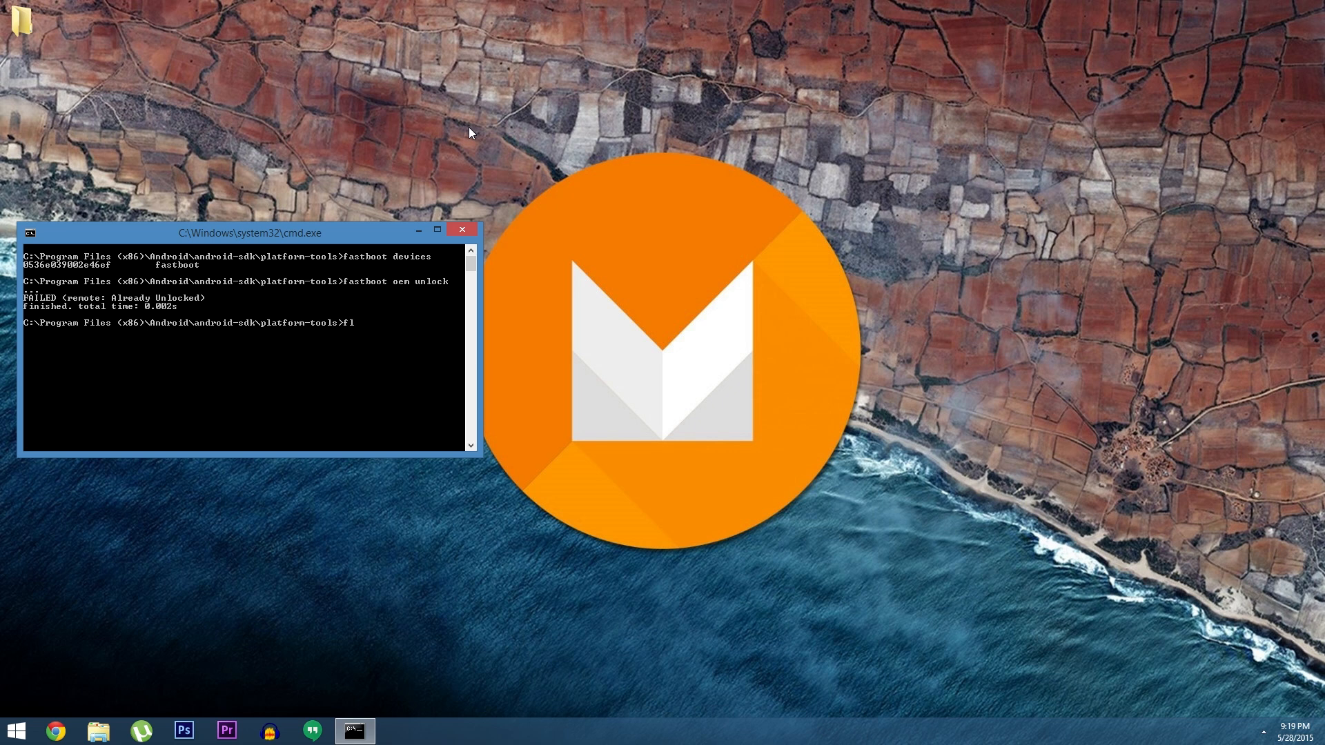